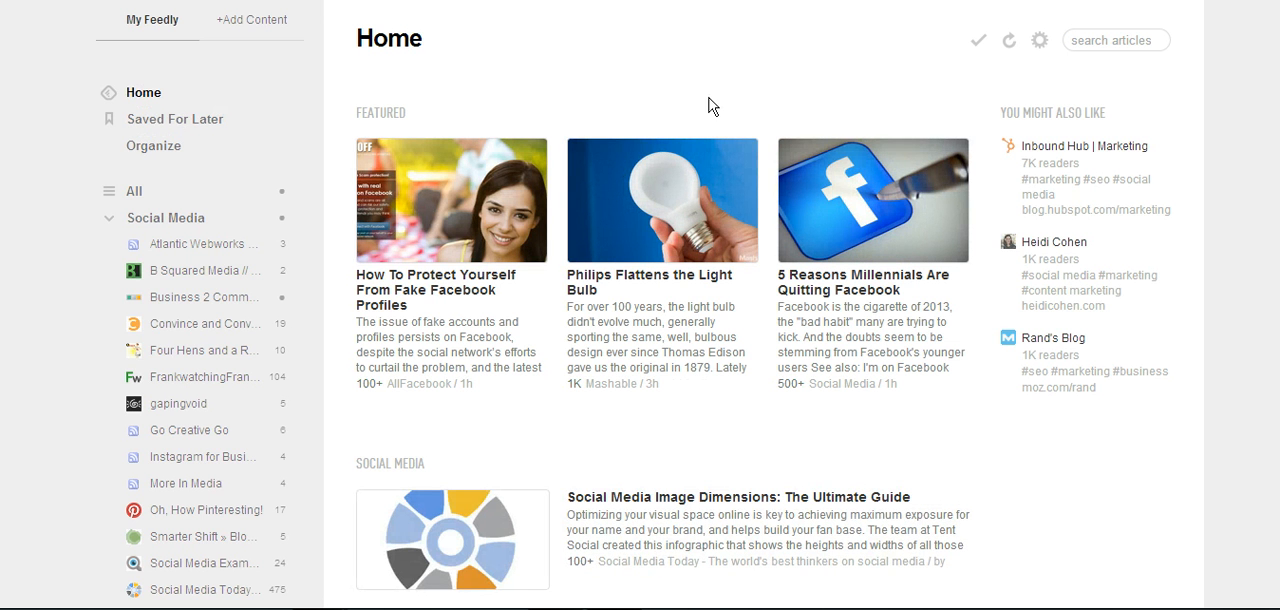
pyautogui.moveTo(702, 96)
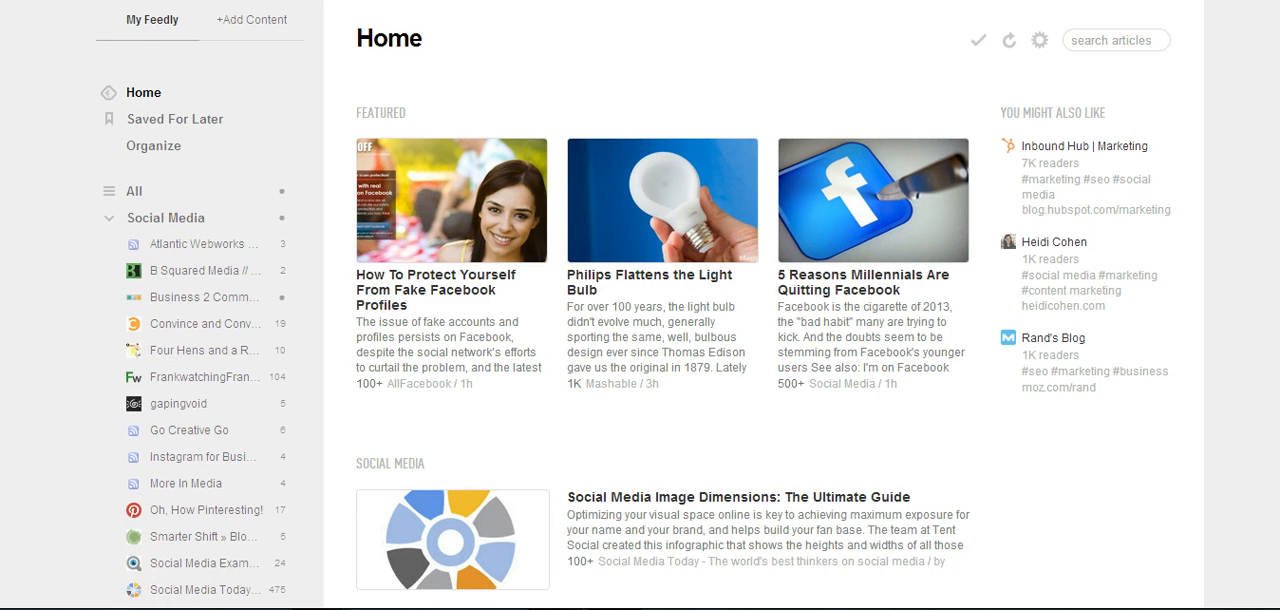
pyautogui.moveTo(53, 336)
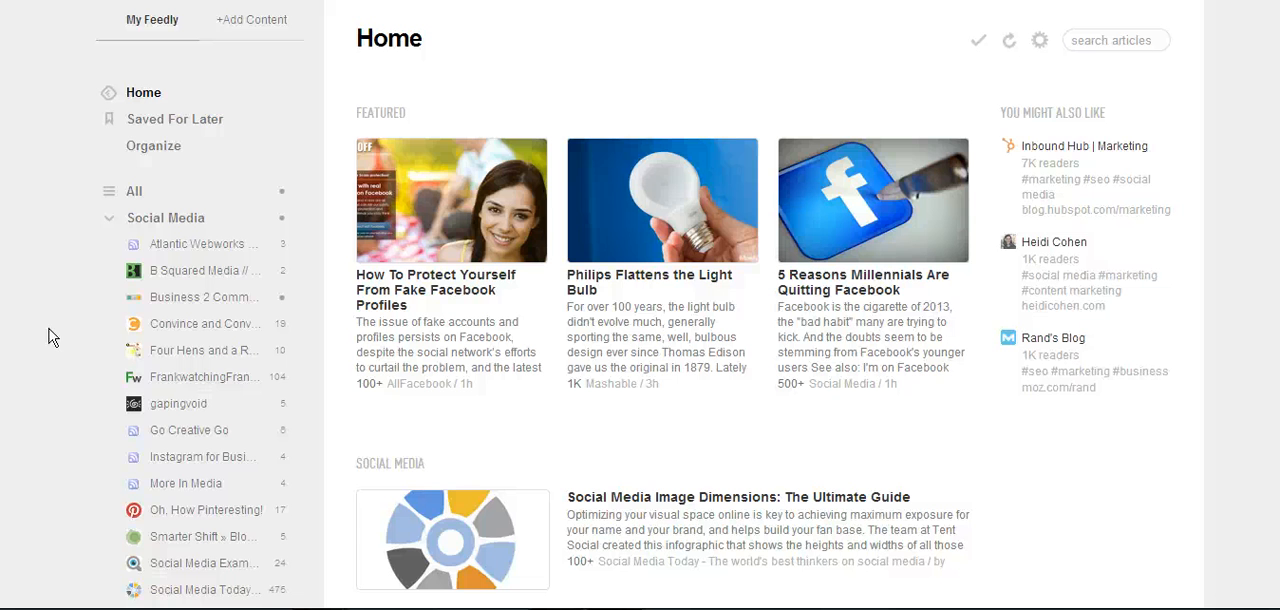
pyautogui.moveTo(33, 309)
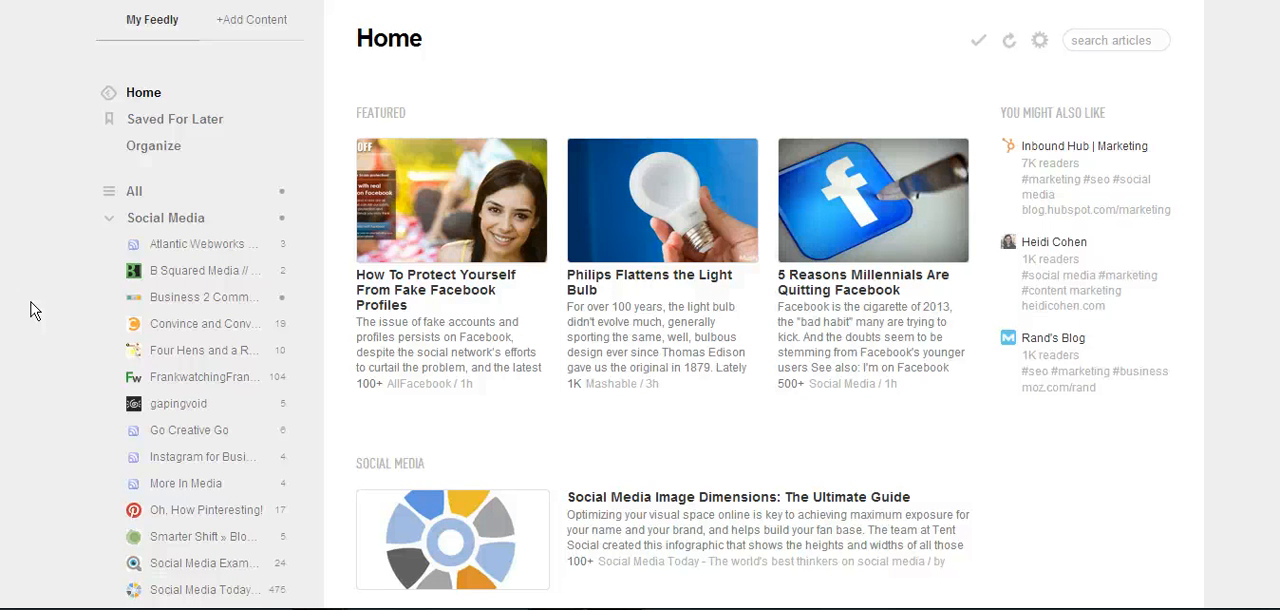
pyautogui.moveTo(160, 305)
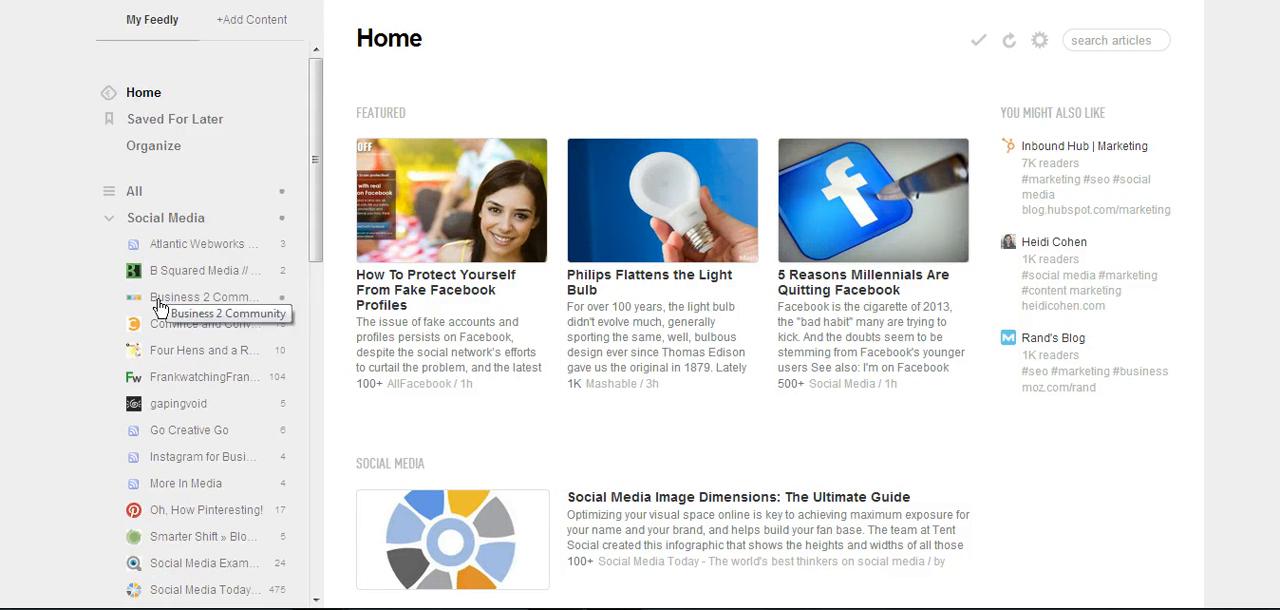
pyautogui.moveTo(159, 490)
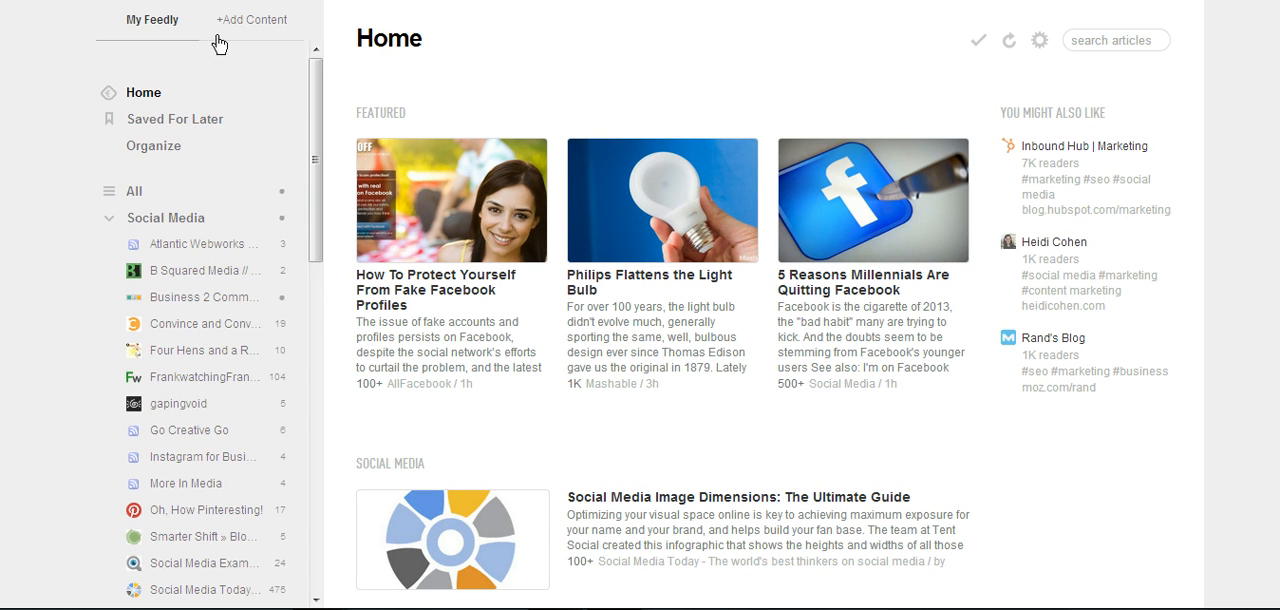
pyautogui.moveTo(237, 24)
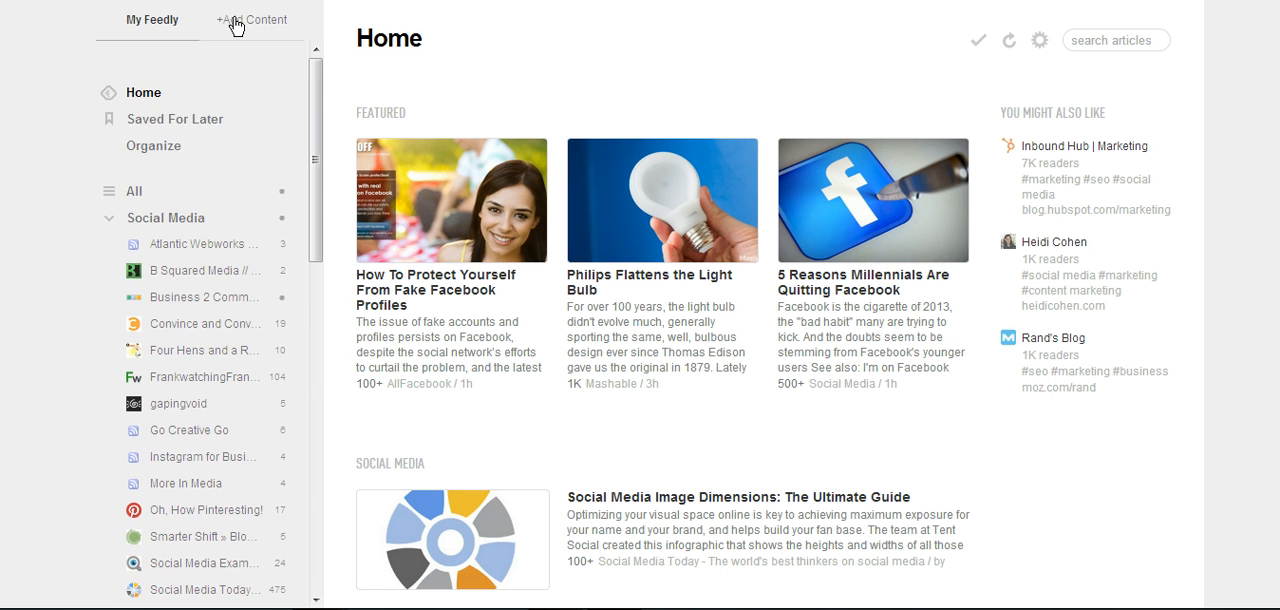
# Open Feedly's Add Content panel, then go to the Social Solutions Collective website
pyautogui.click(251, 19)
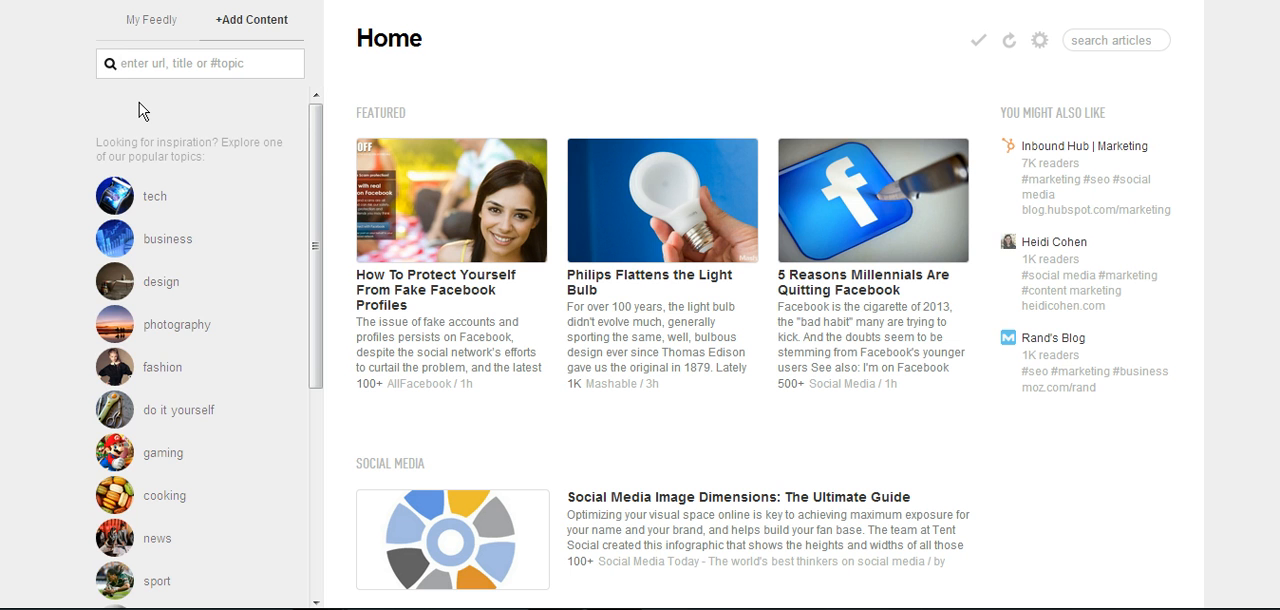
pyautogui.click(200, 63)
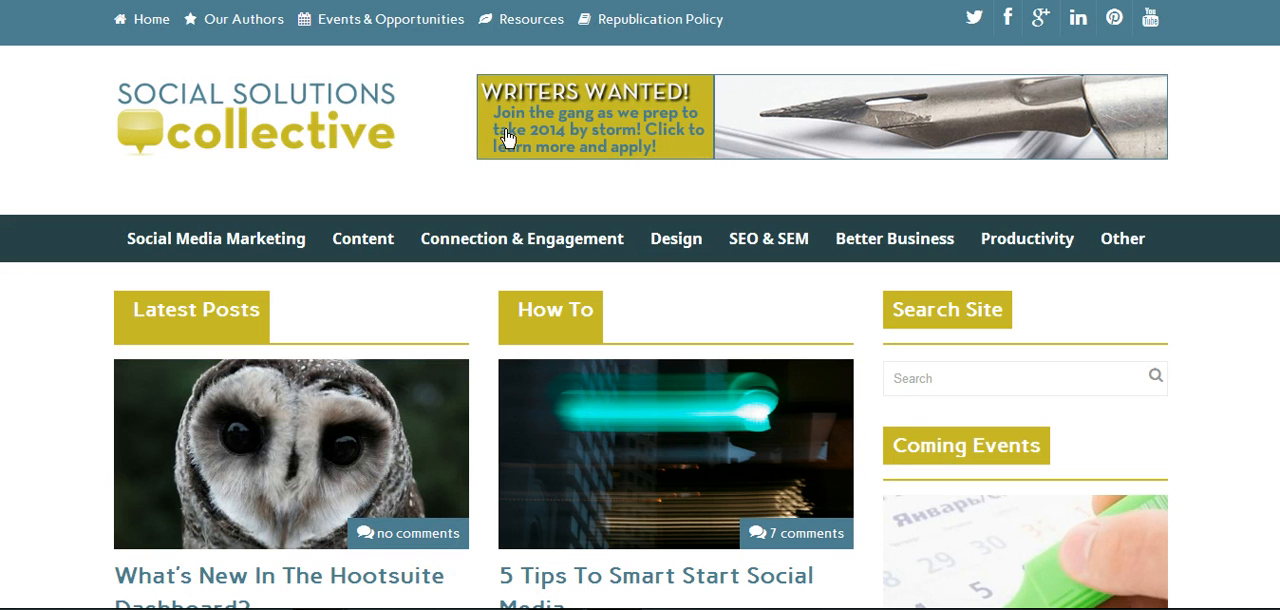
pyautogui.moveTo(447, 121)
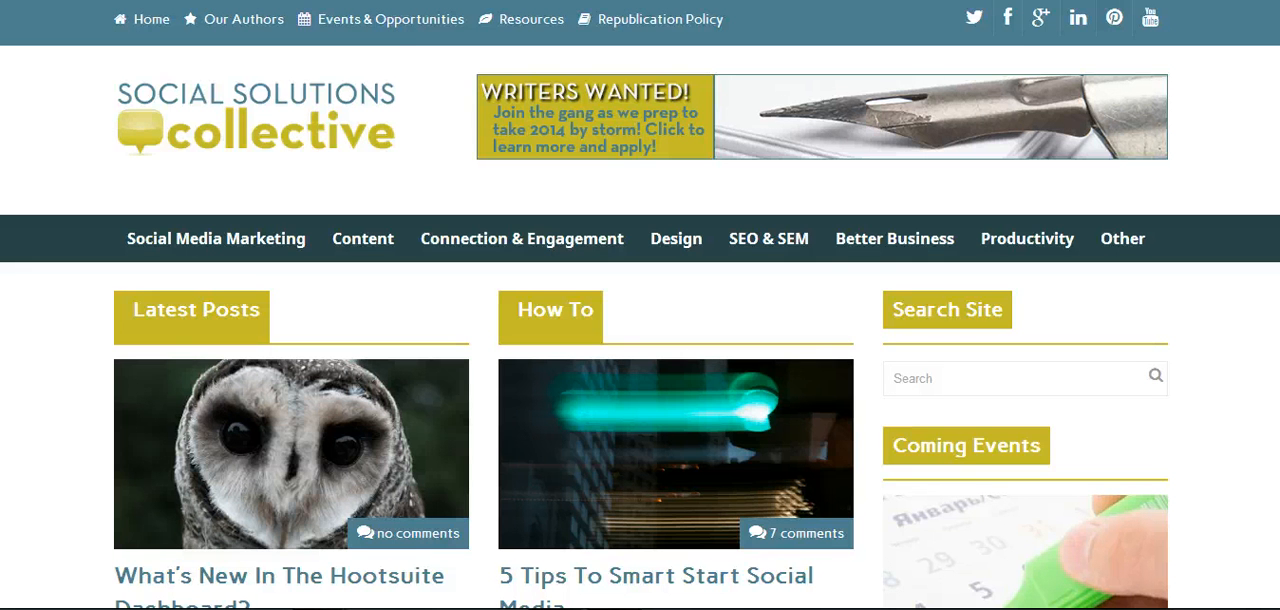
# Enter the feed address socialsolutionscollective.com/feed in Chrome's address bar
pyautogui.write('feed')
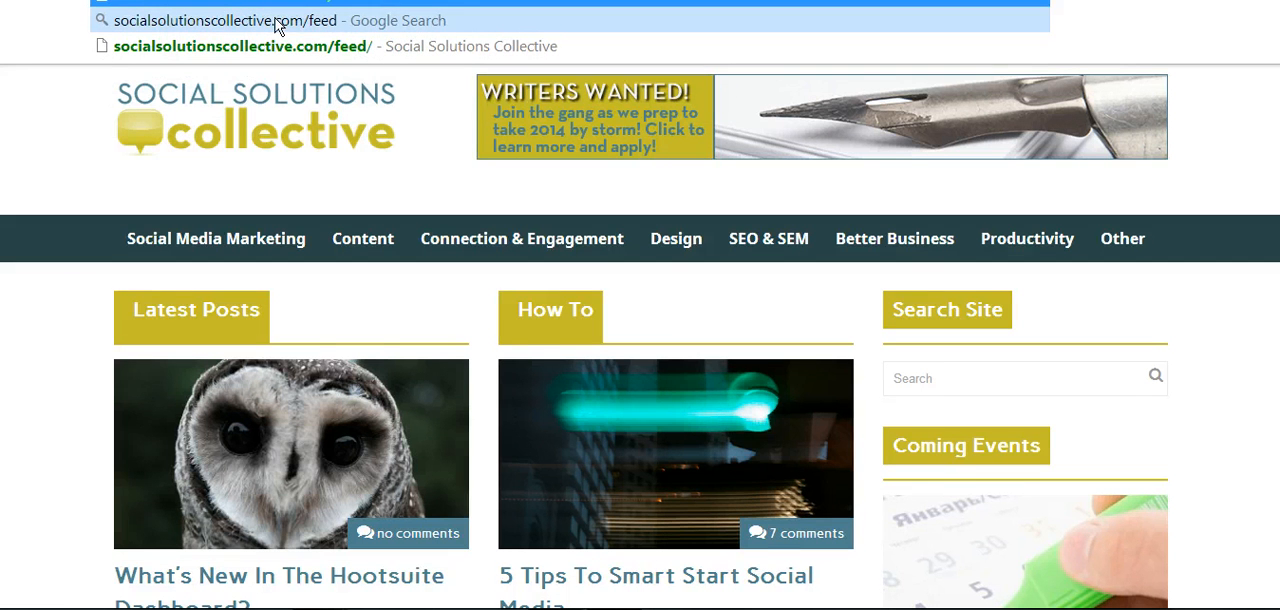
pyautogui.moveTo(308, 30)
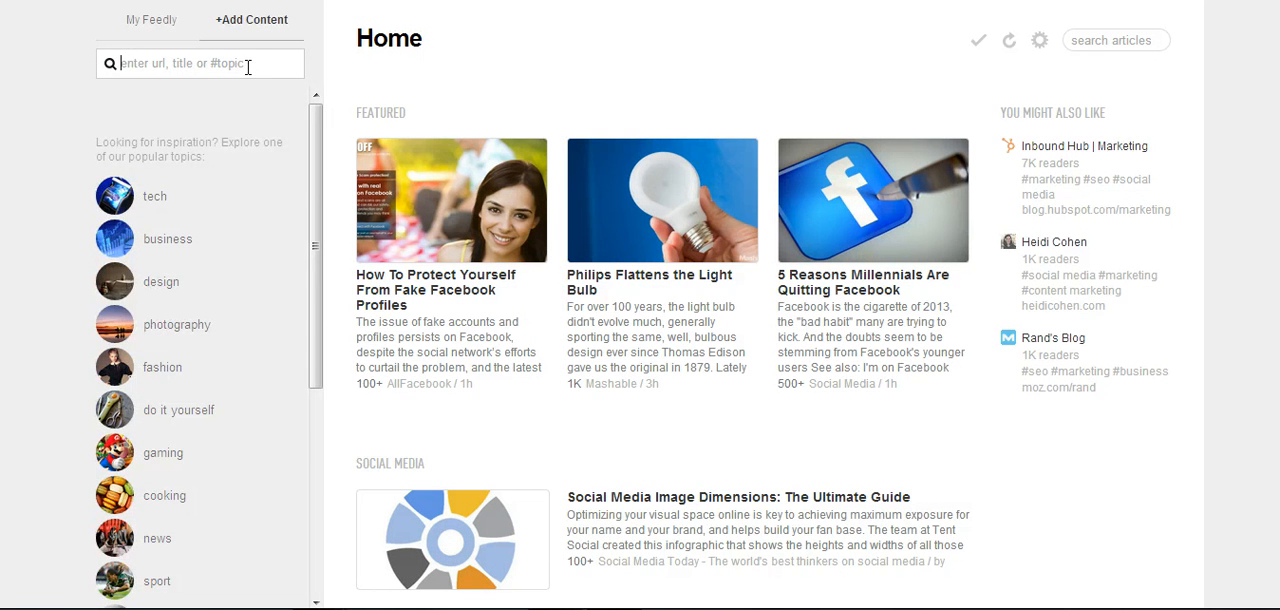
# Paste socialsolutionscollective.com/feed/ into Feedly's Add Content search
pyautogui.write('solutionscollective.com/feed/')
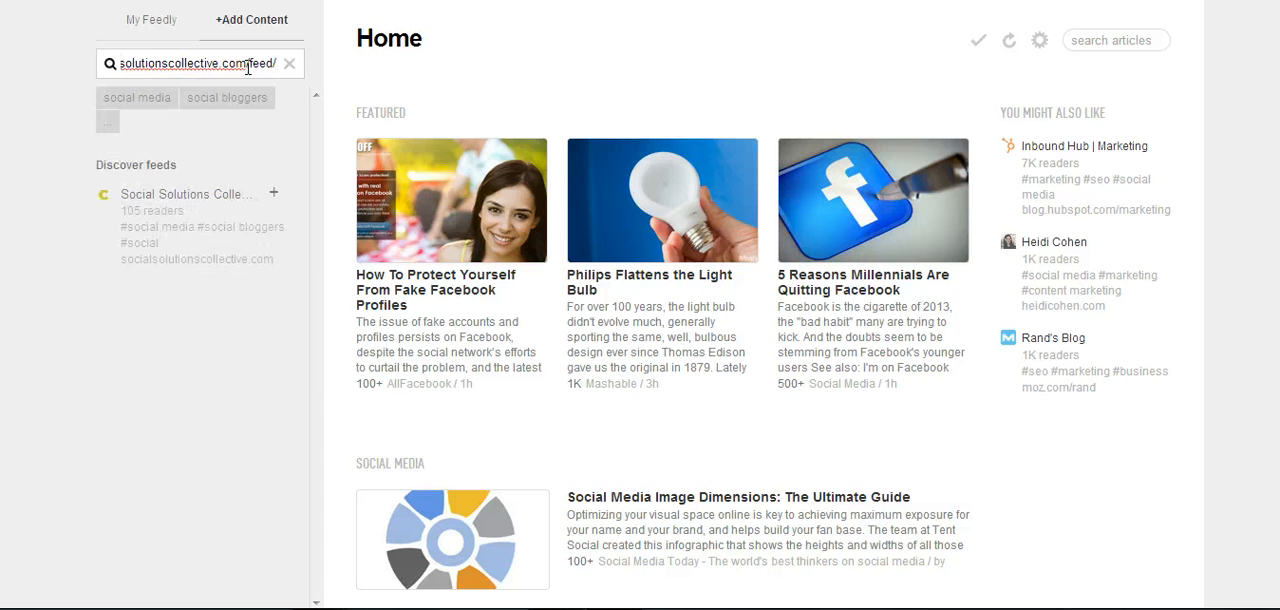
pyautogui.moveTo(140, 183)
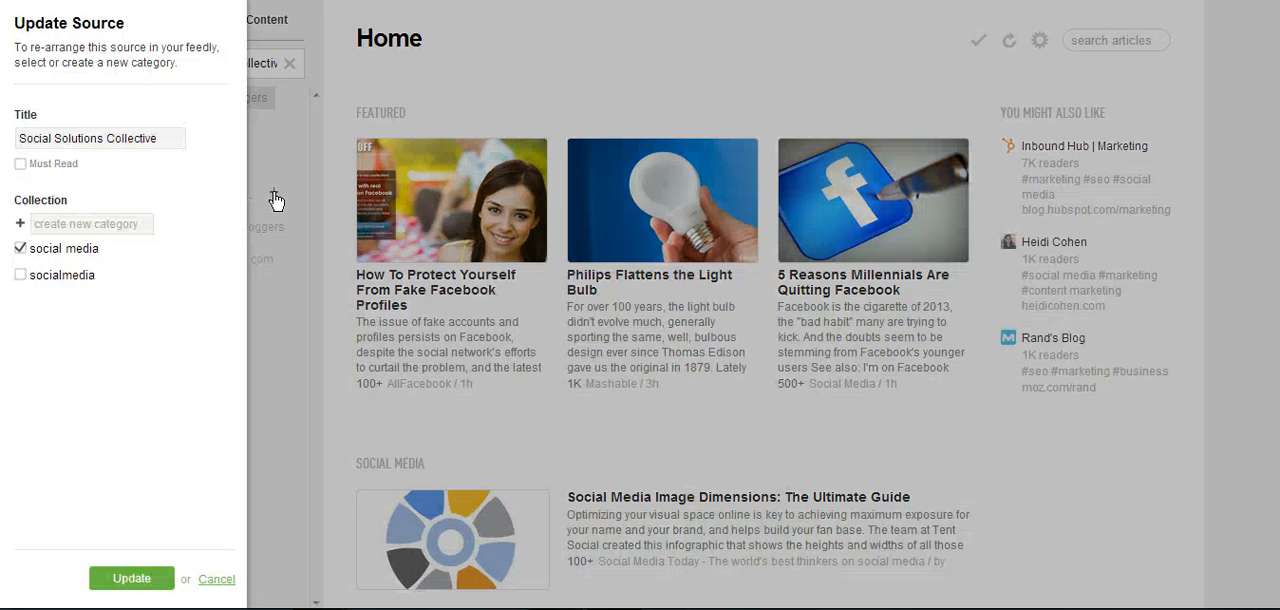
pyautogui.moveTo(80, 578)
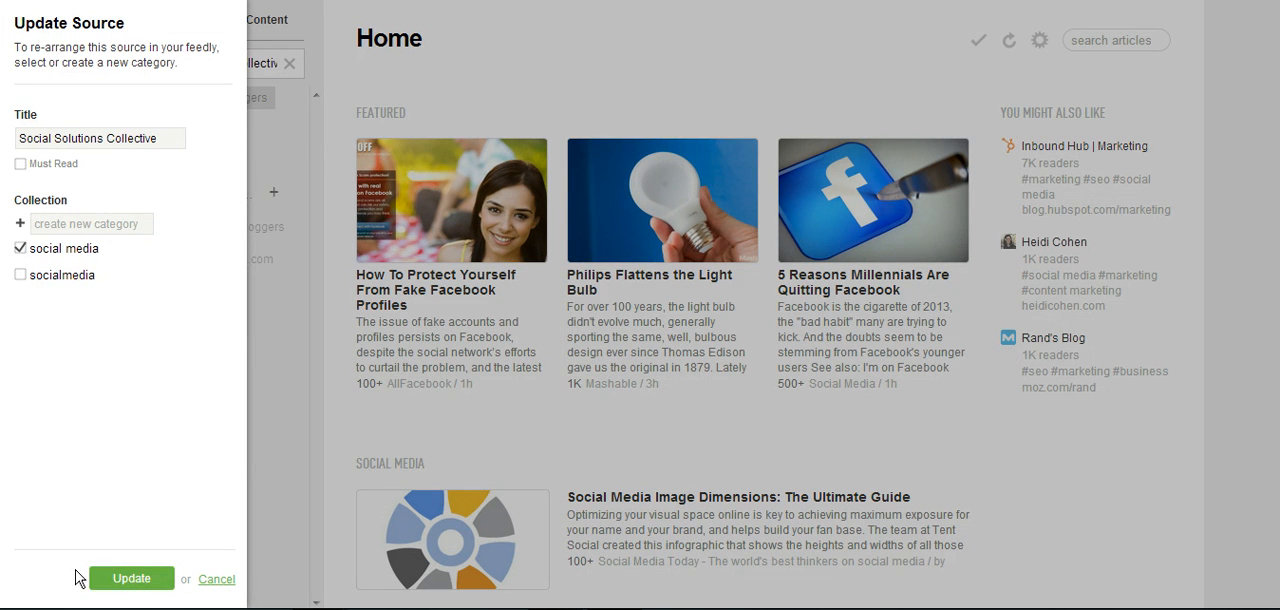
# Add the Social Solutions Collective feed to the social media collection
pyautogui.click(216, 579)
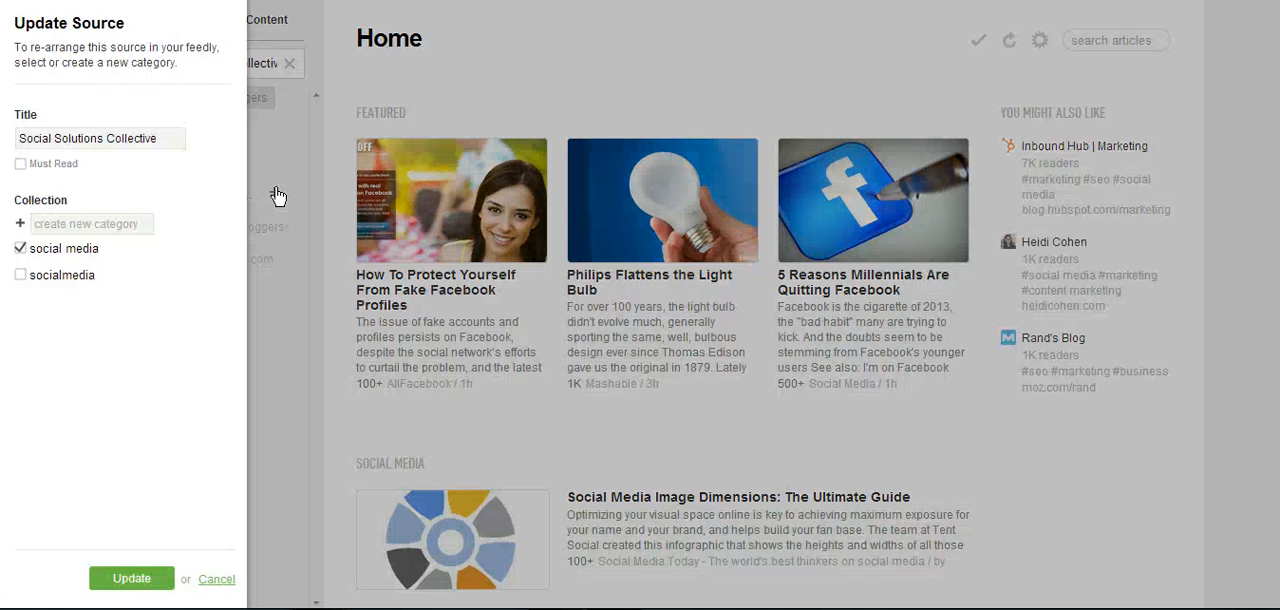
pyautogui.moveTo(100, 471)
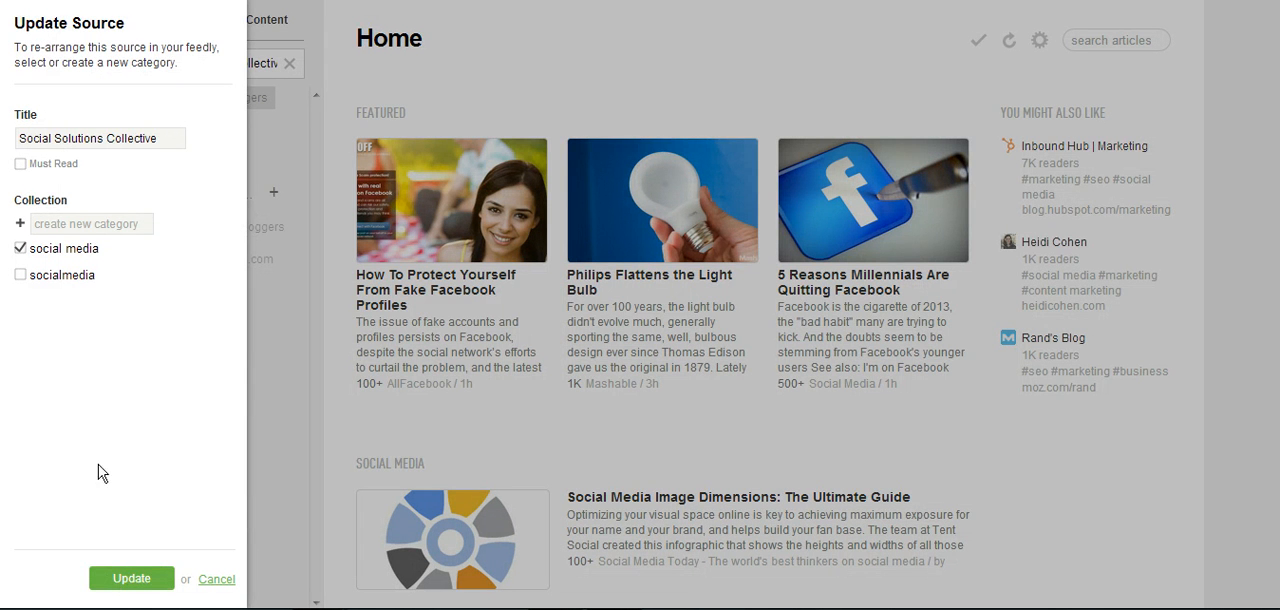
pyautogui.click(216, 578)
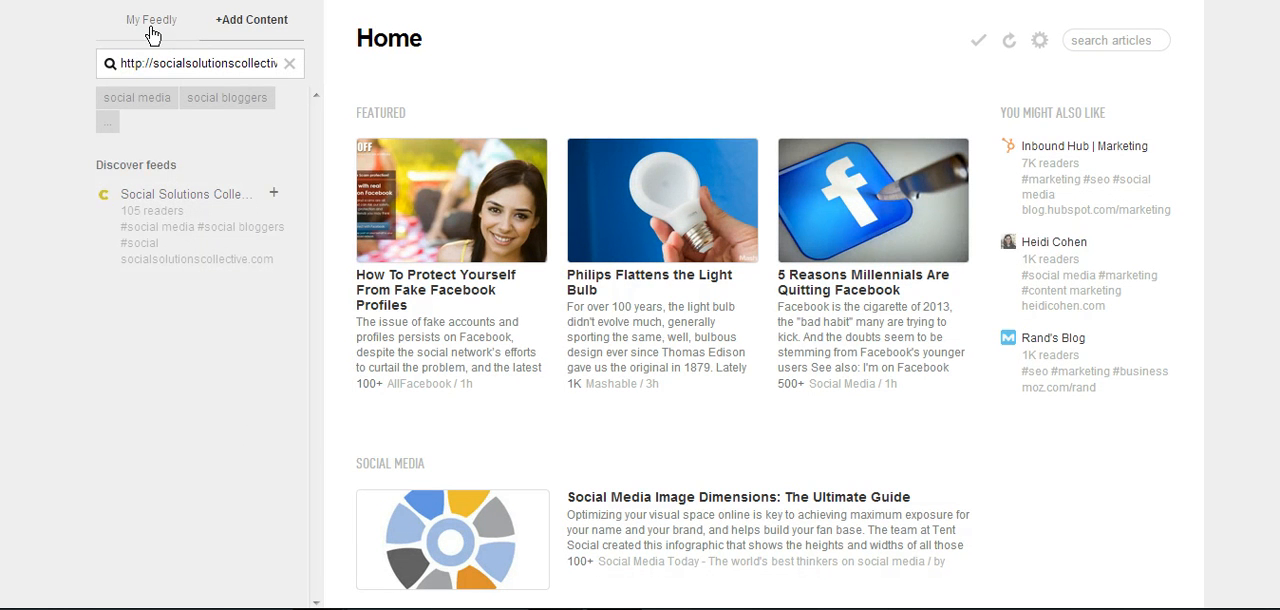
# Return to the subscribed feeds list showing Social Solutions Collective with 49 unread articles
pyautogui.click(151, 20)
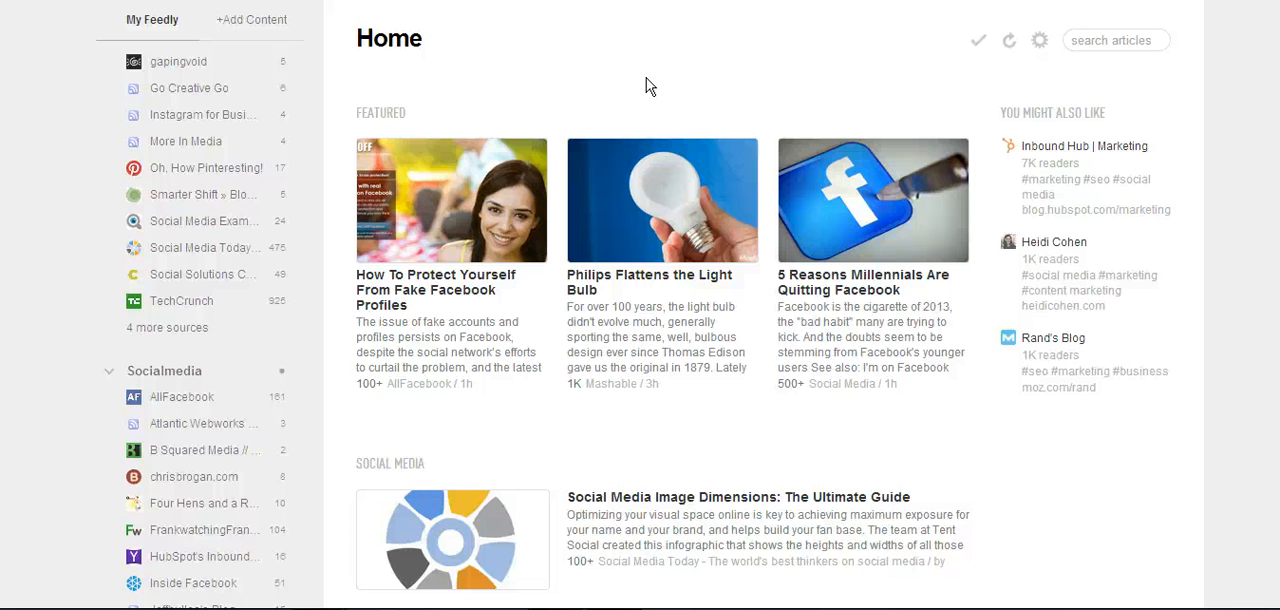
pyautogui.moveTo(641, 85)
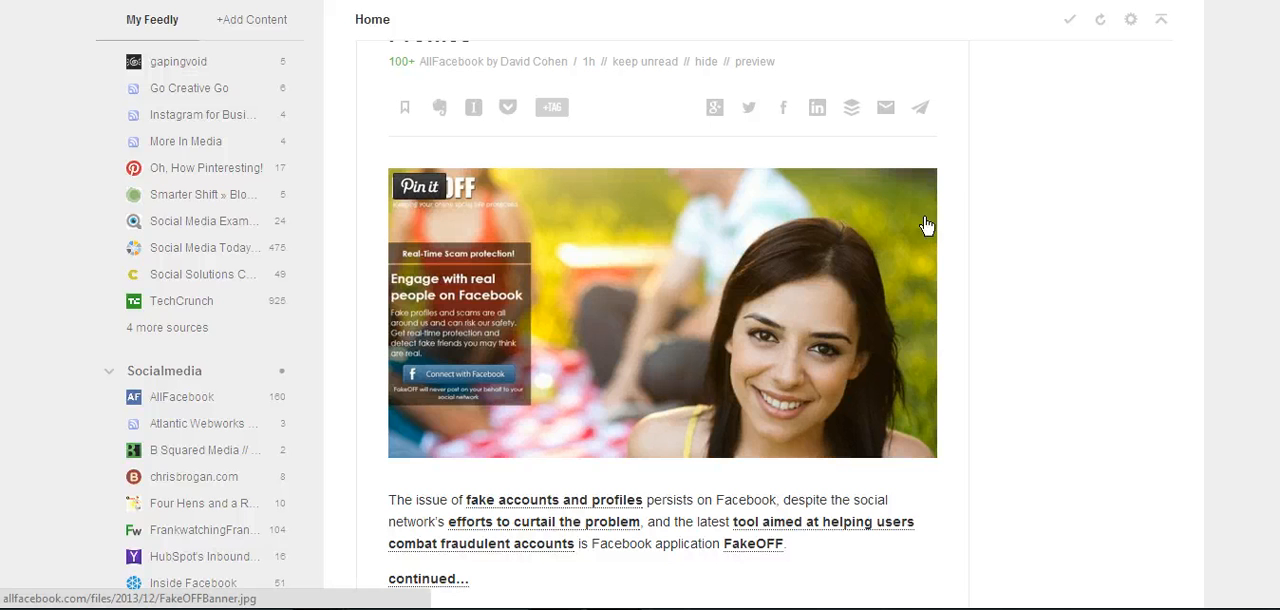
pyautogui.moveTo(745, 125)
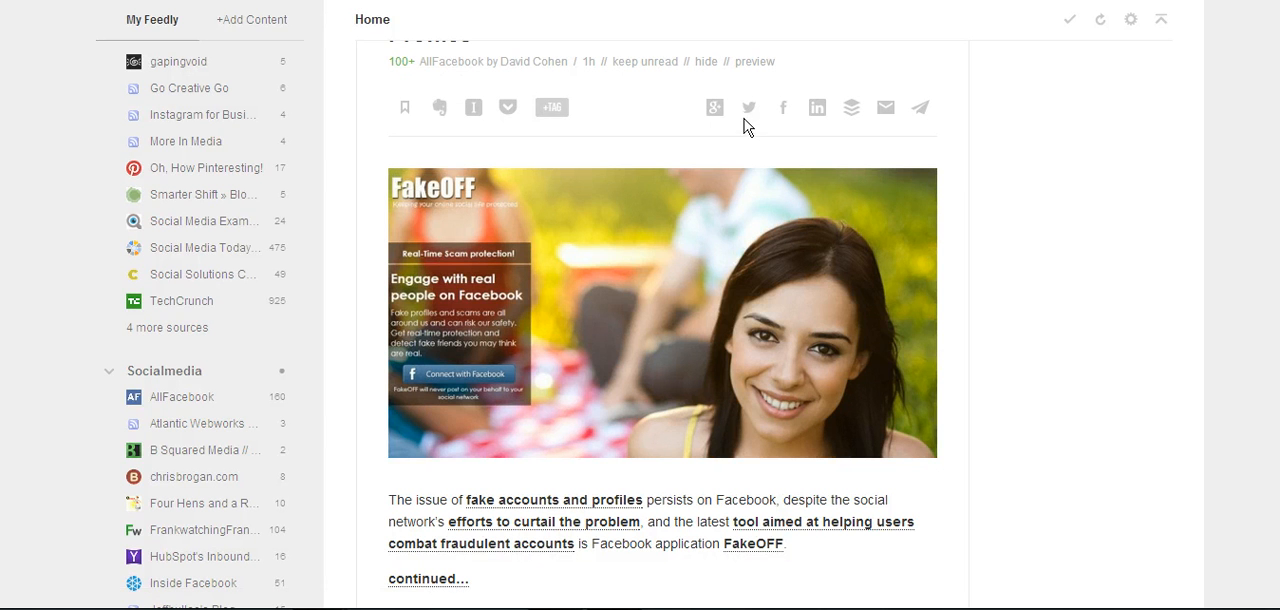
pyautogui.click(749, 107)
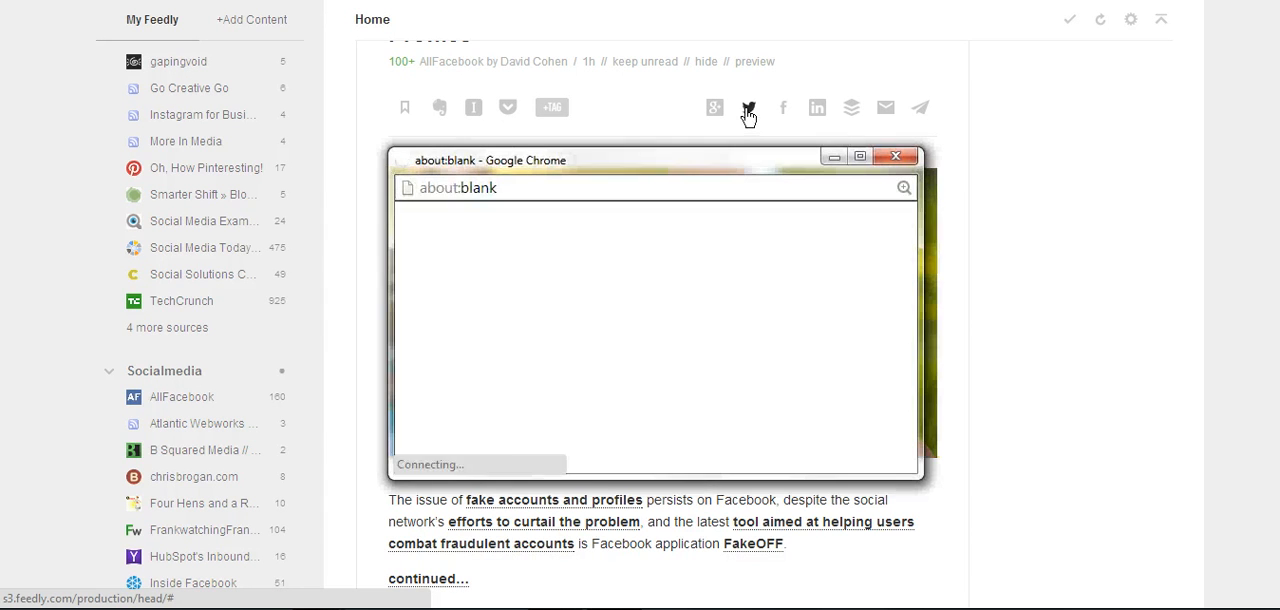
pyautogui.click(747, 107)
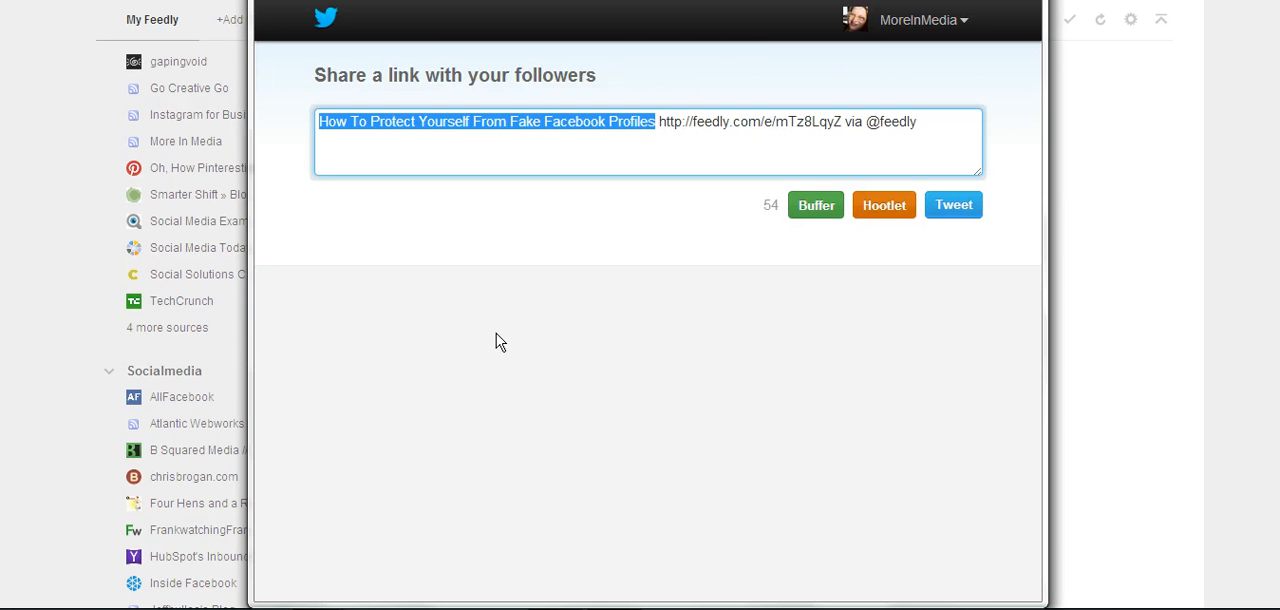
pyautogui.moveTo(953, 204)
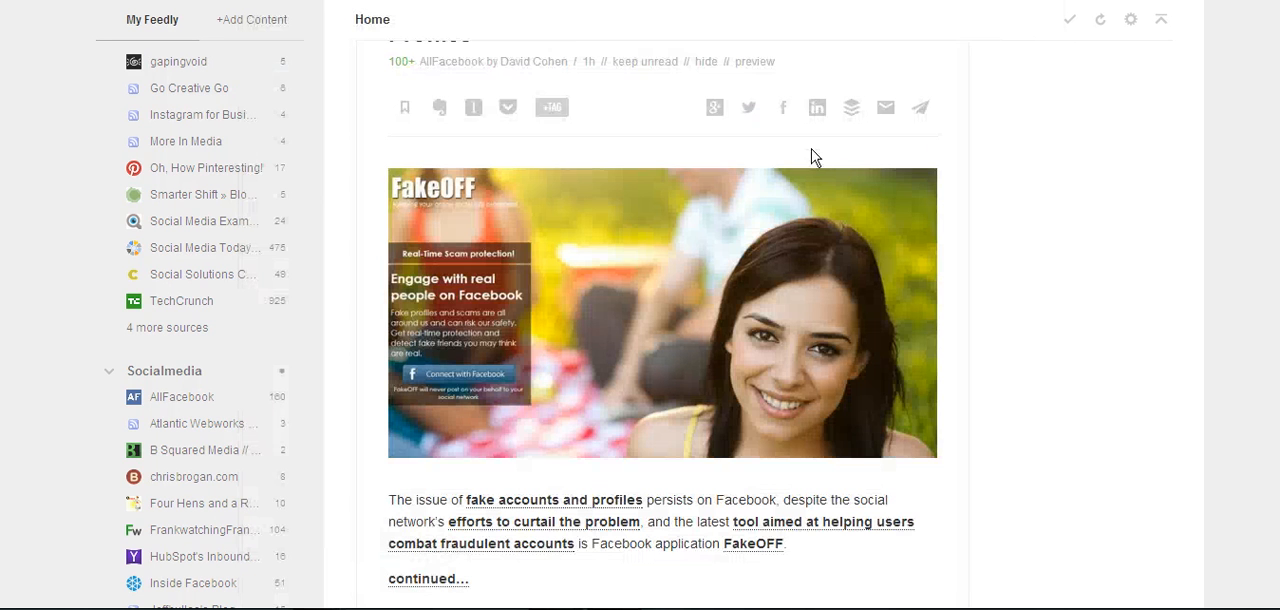
pyautogui.moveTo(817, 107)
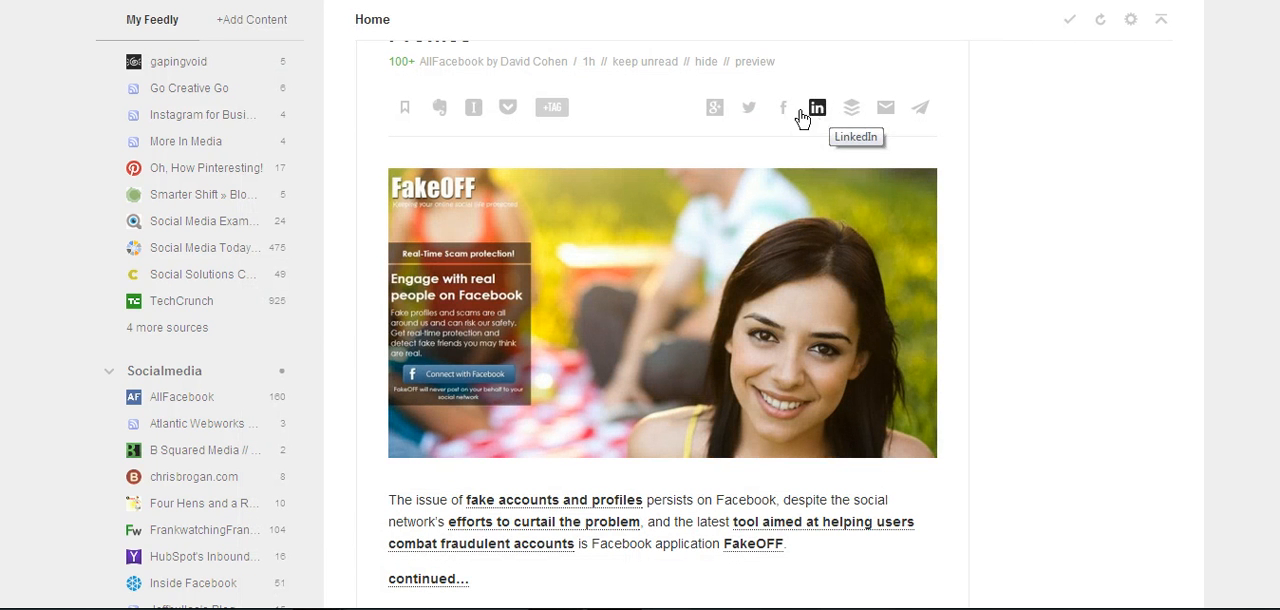
pyautogui.moveTo(851, 107)
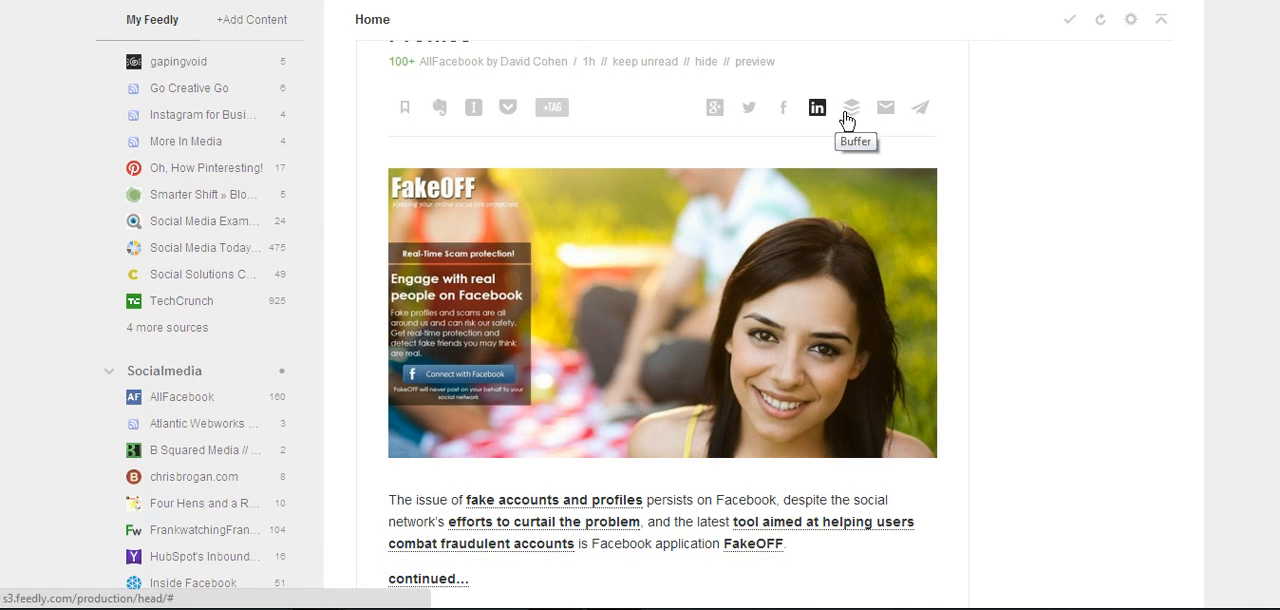
pyautogui.click(851, 107)
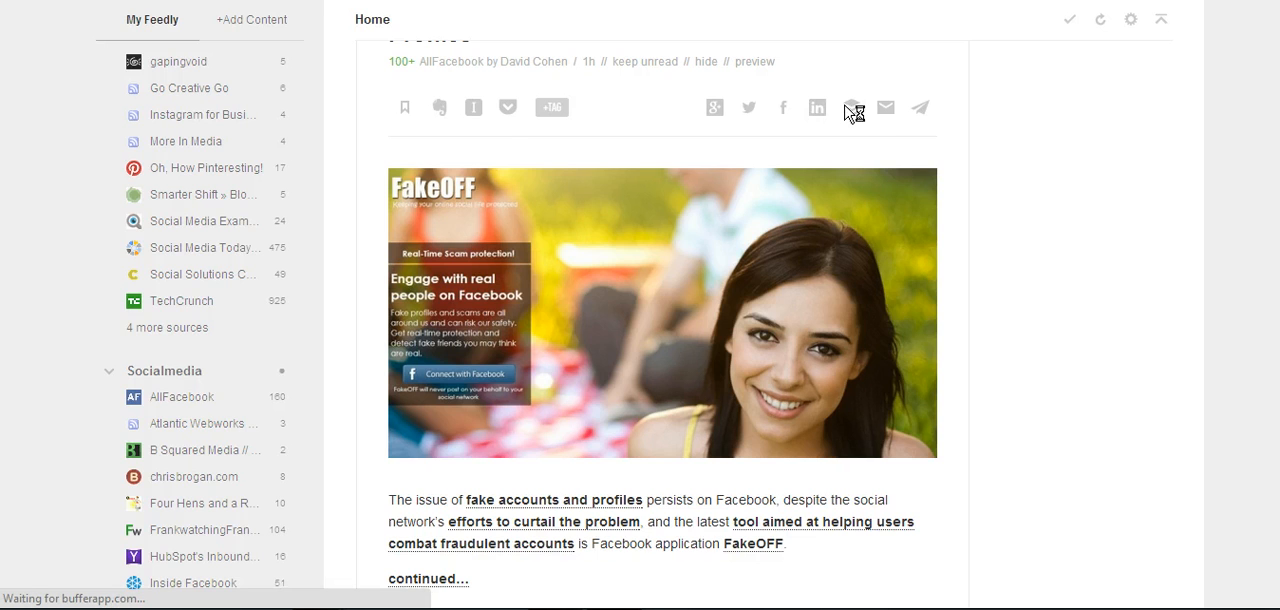
pyautogui.click(853, 107)
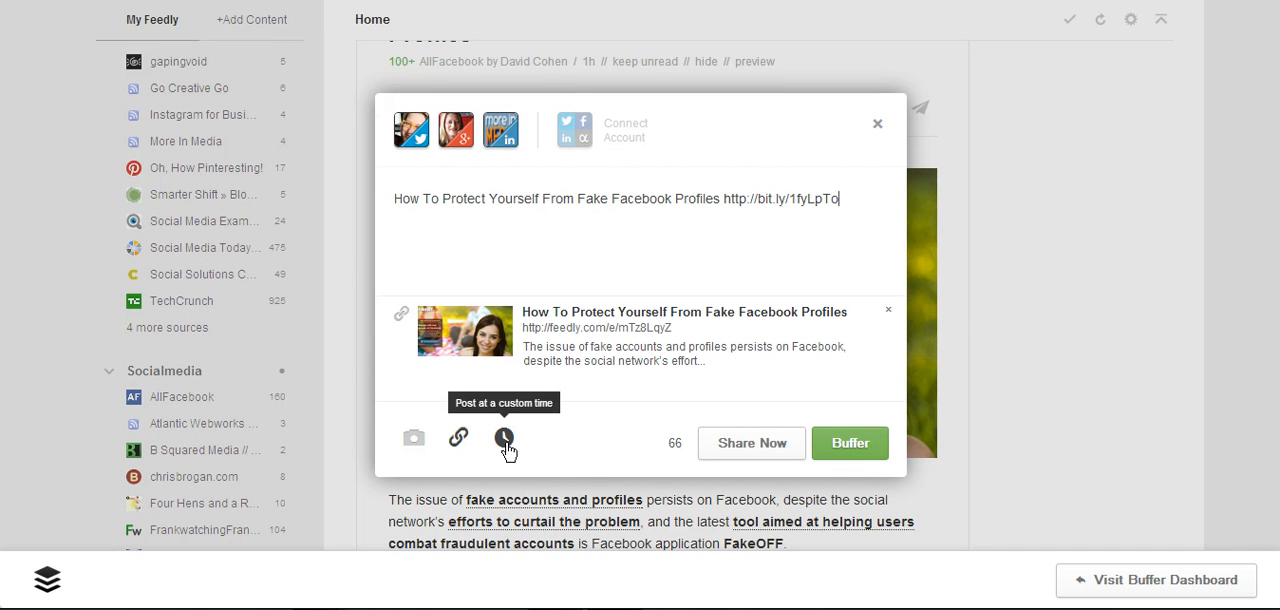
pyautogui.moveTo(876, 125)
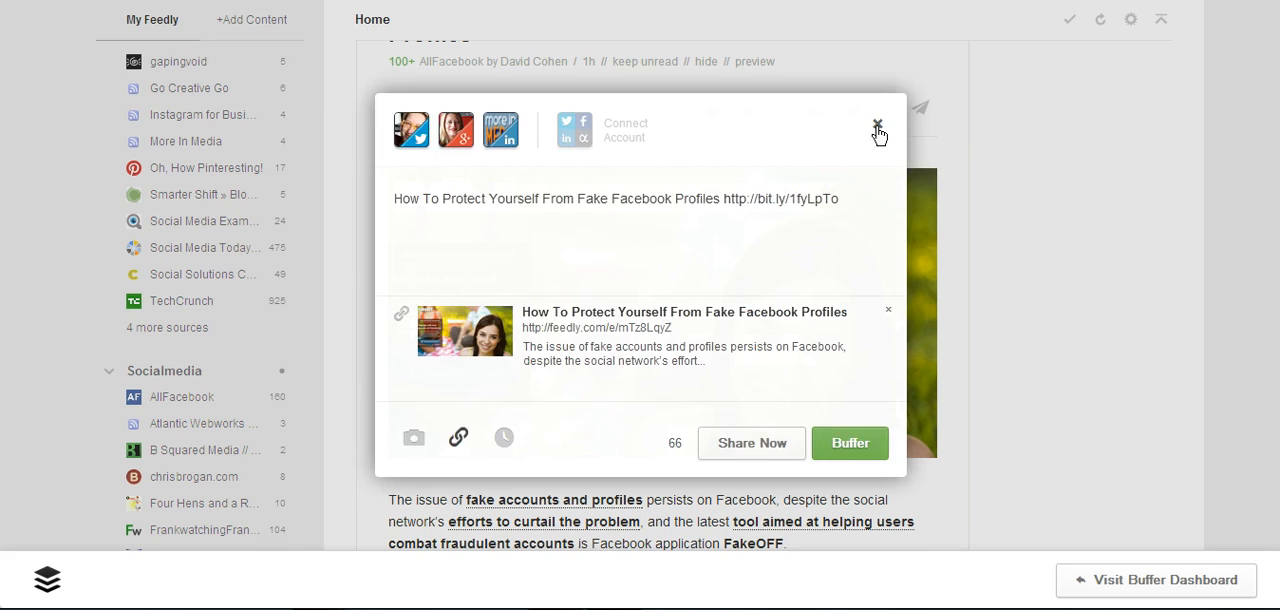
pyautogui.click(877, 130)
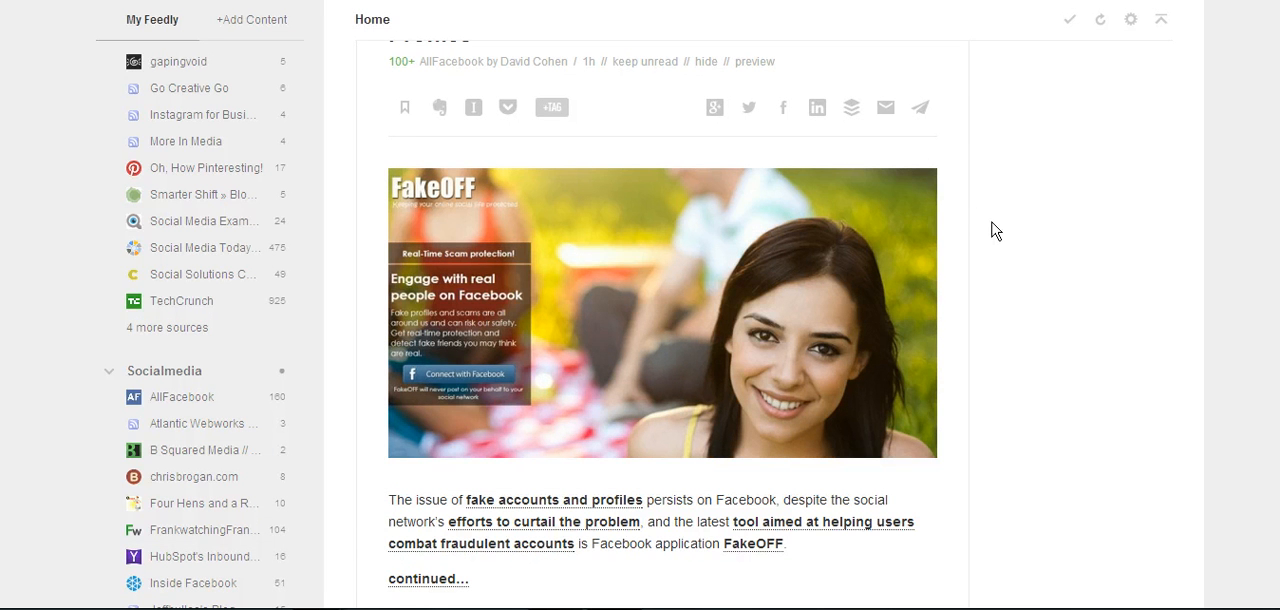
pyautogui.scroll(-3)
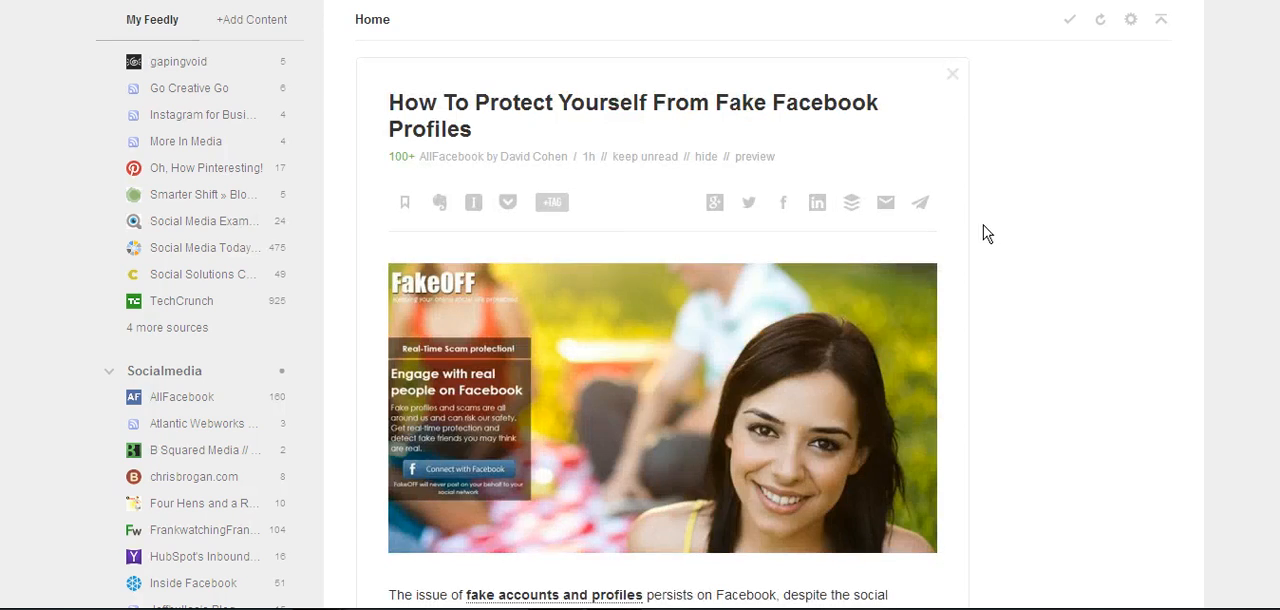
pyautogui.moveTo(1000, 240)
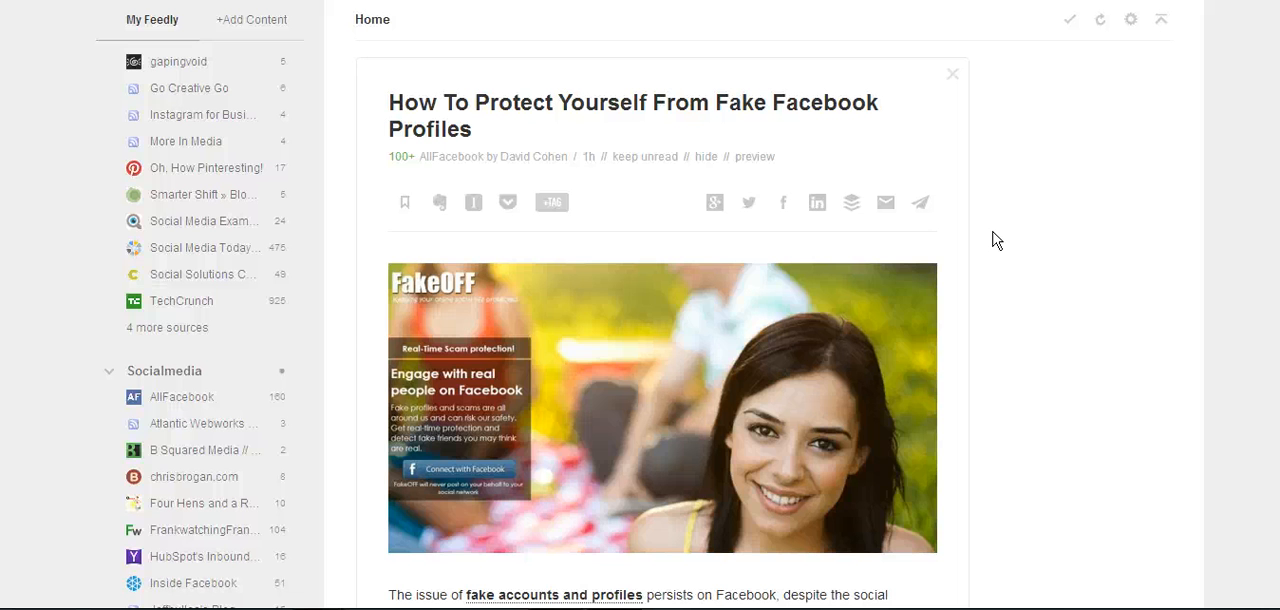
pyautogui.moveTo(1003, 237)
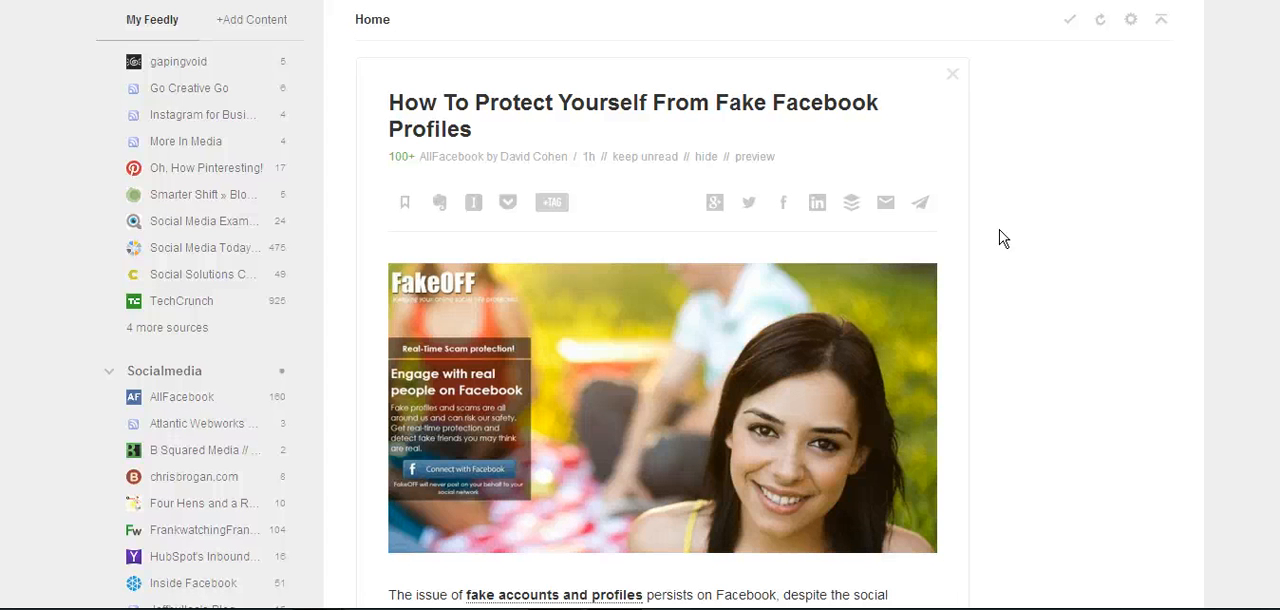